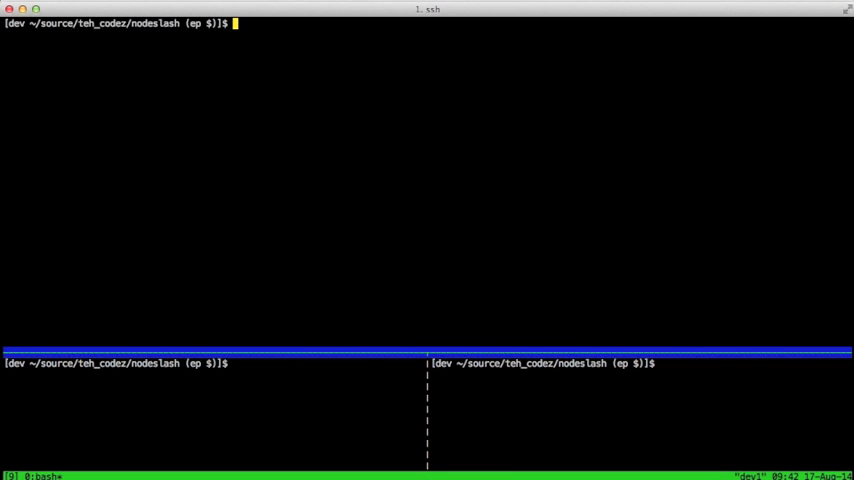
# Review package.json, remove node_modules and reinstall express via npm install --save.
pyautogui.write('vim package.json')
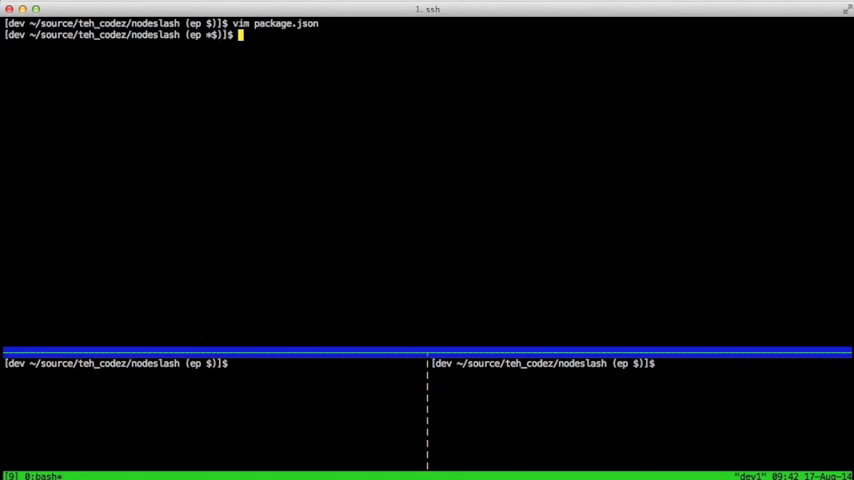
pyautogui.write('rm -Rf nod')
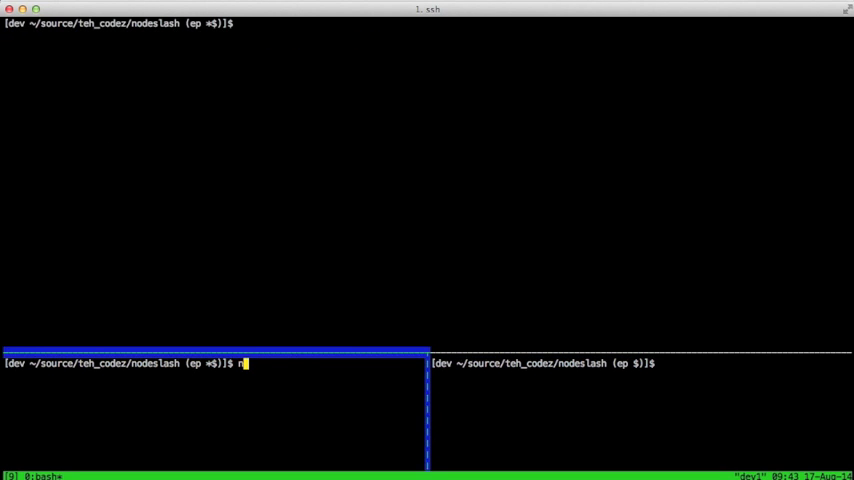
pyautogui.write('pm install --s')
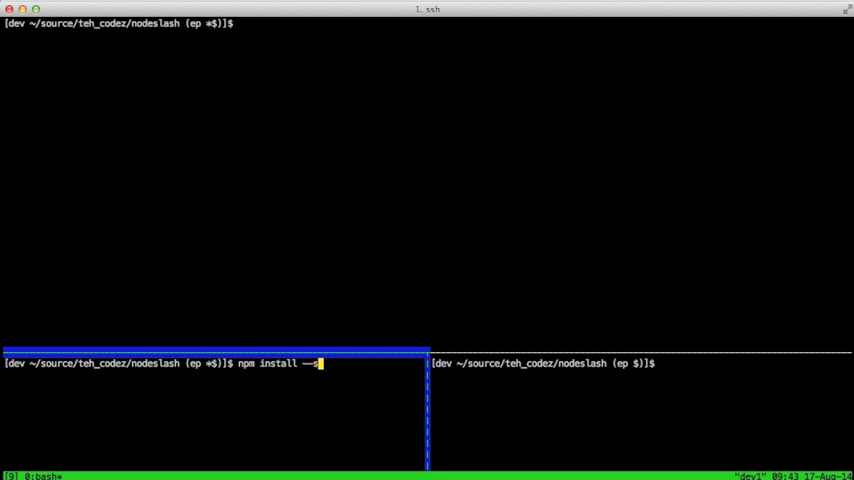
pyautogui.write('ave express')
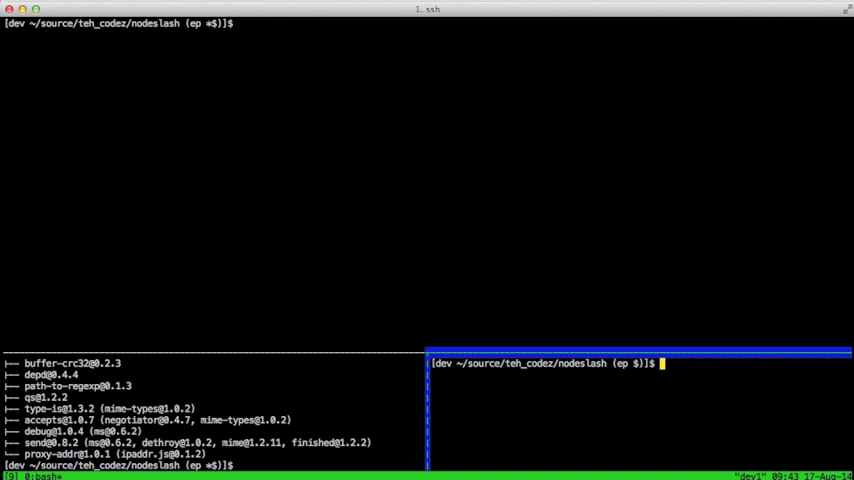
# Start the server with node server.js, which fails with an error stack trace.
pyautogui.write('node se')
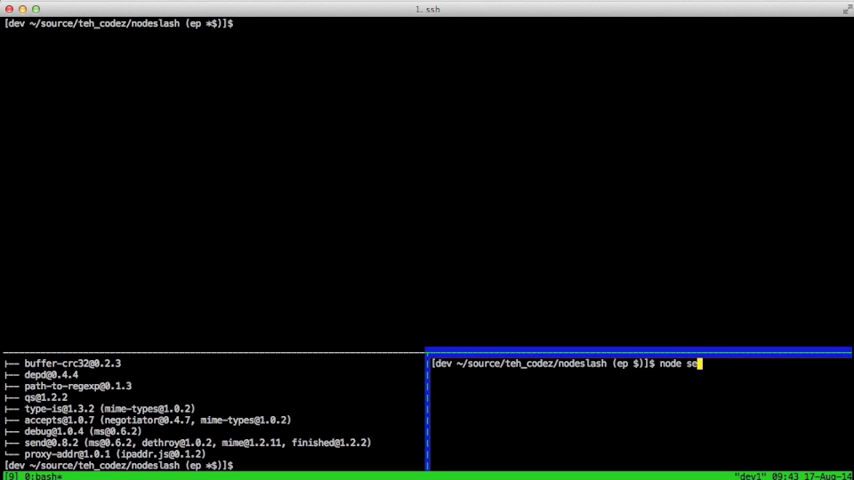
pyautogui.write('rver.js')
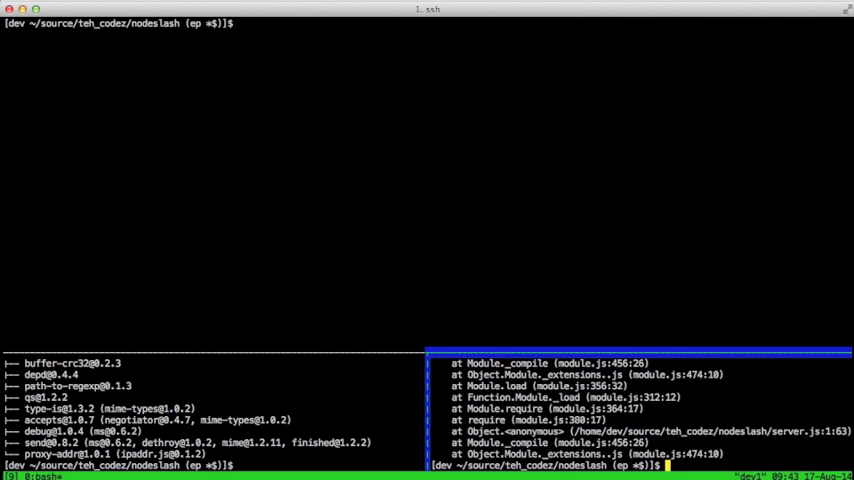
# Rerun server.js, install body-parser and save application.js using bodyParser.urlencoded.
pyautogui.write('node server.js')
pyautogui.click(214, 466)
pyautogui.write('npm install--save bo')
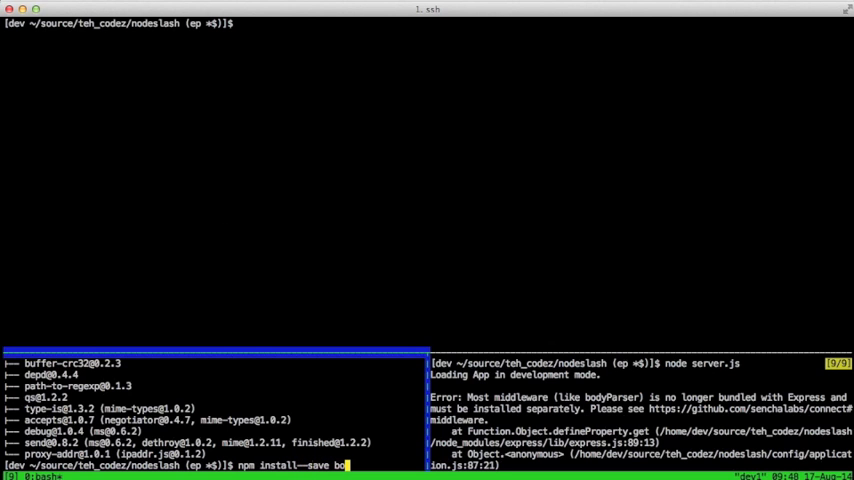
pyautogui.press('Return')
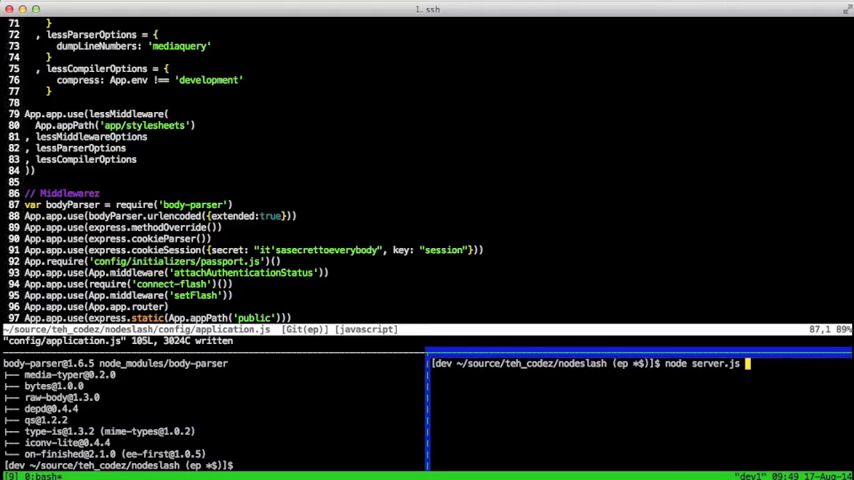
pyautogui.press('enter')
pyautogui.write('npm install --save')
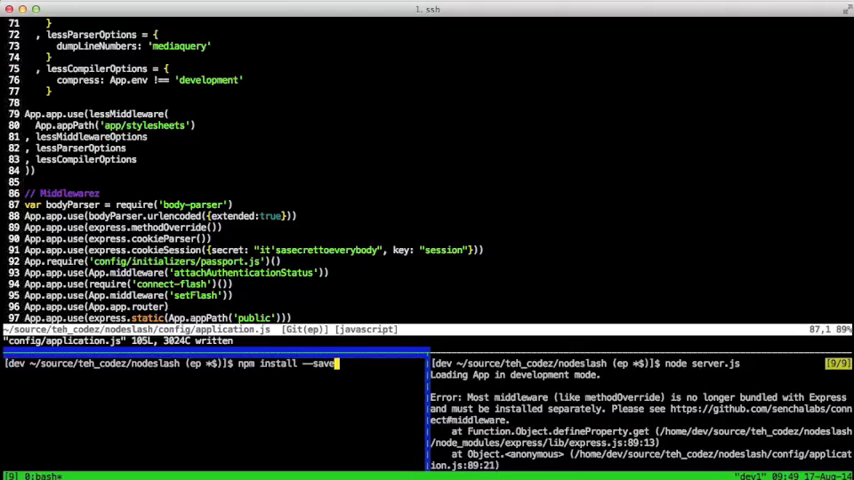
# Install method-override and require it in config/application.js.
pyautogui.write('method-override')
pyautogui.write("var methodOverride = require('")
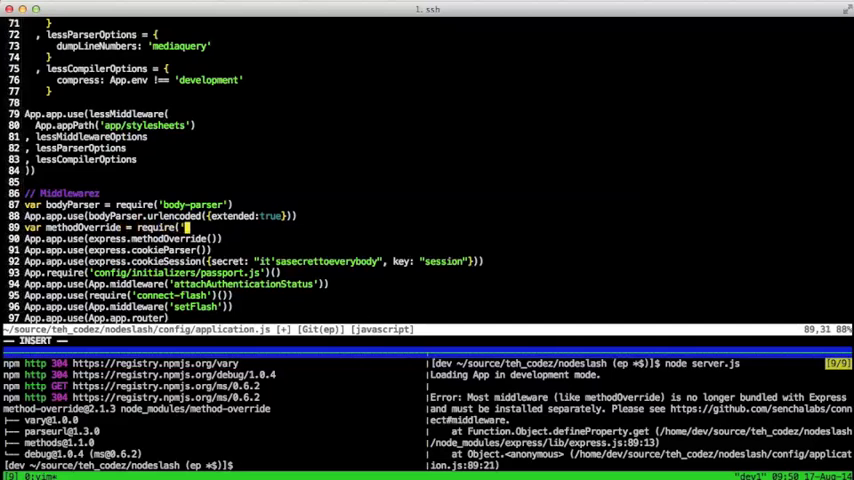
pyautogui.write("method-override')")
pyautogui.write('App.app.use(methodOverride')
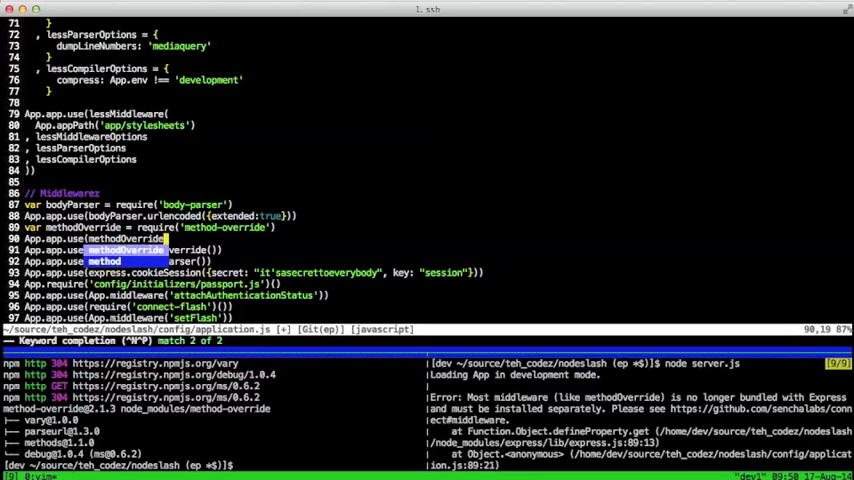
# Add App.use(methodOverride(function(req, res){...})) reading req.body._method and save.
pyautogui.write('function(req, res) {')
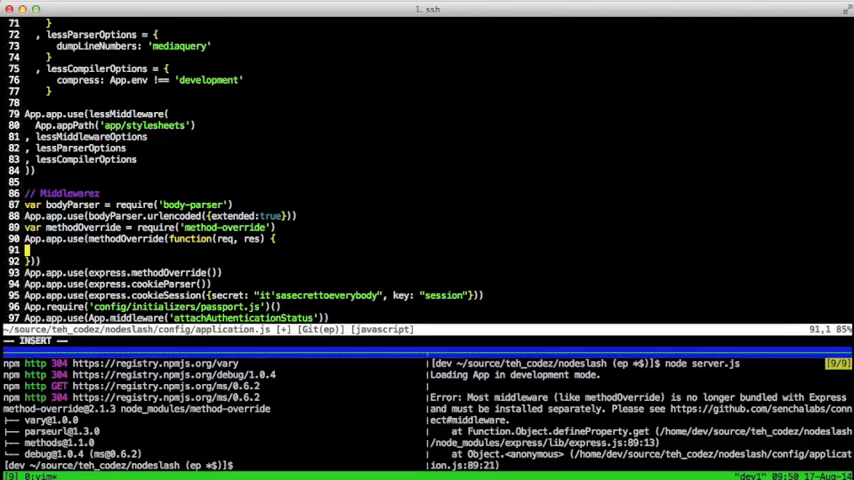
pyautogui.write('if (req.body && typeof req.body')
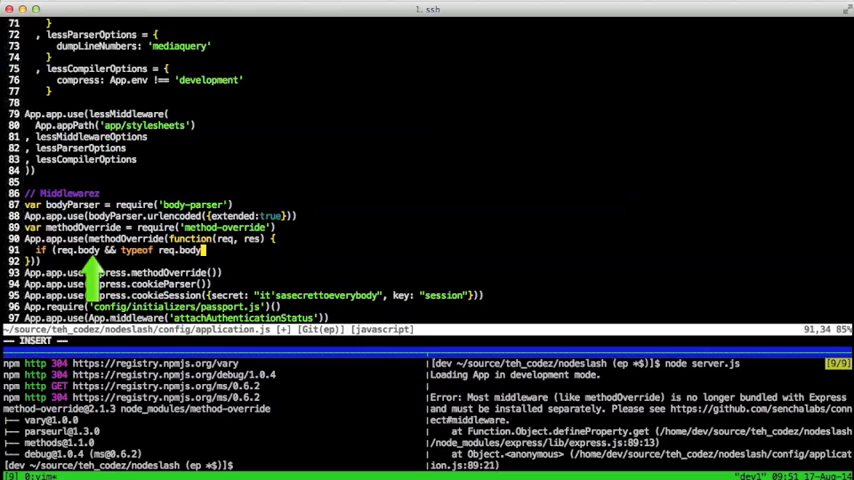
pyautogui.write("=== 'object' && '_method' in req.body) {")
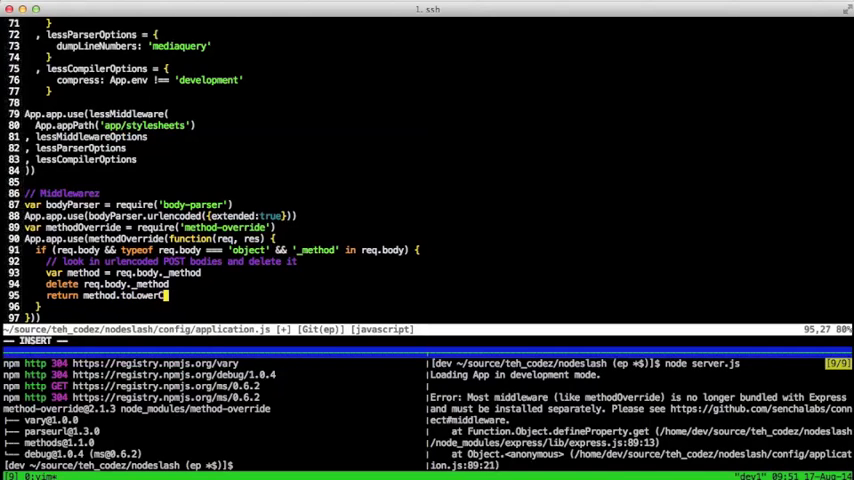
pyautogui.write('()')
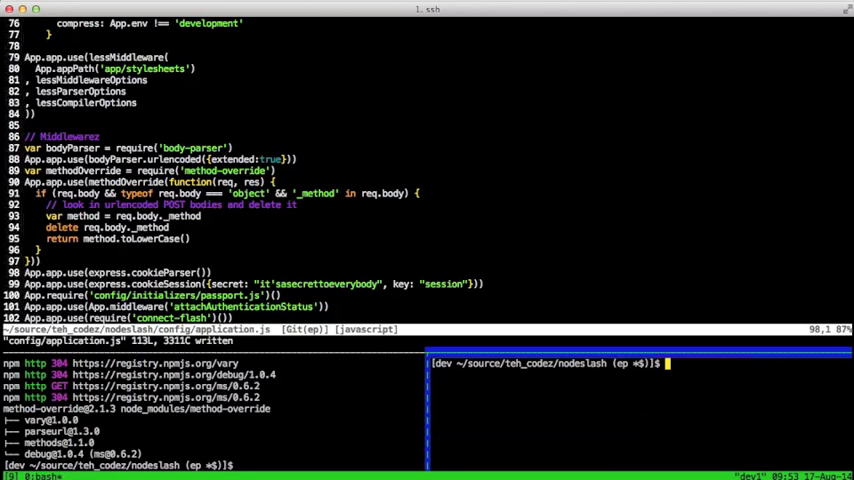
# Restart node server.js after each middleware install until cookie-session lets it start.
pyautogui.write('node server.js')
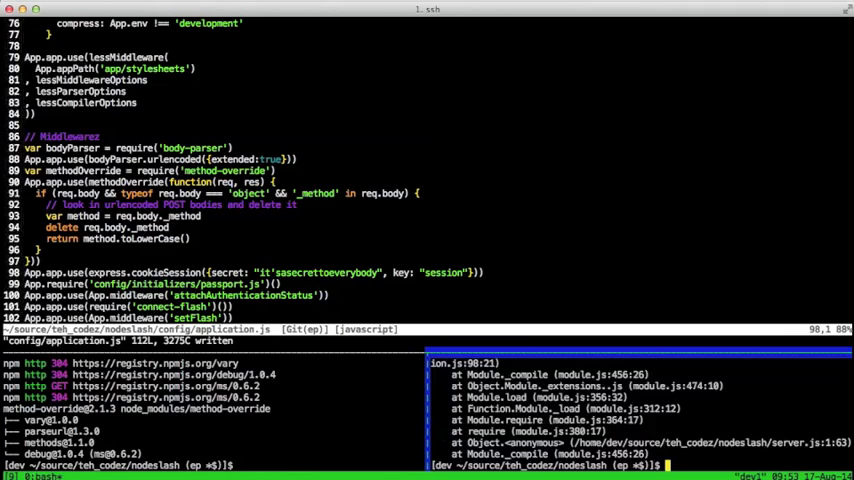
pyautogui.write('node server.js')
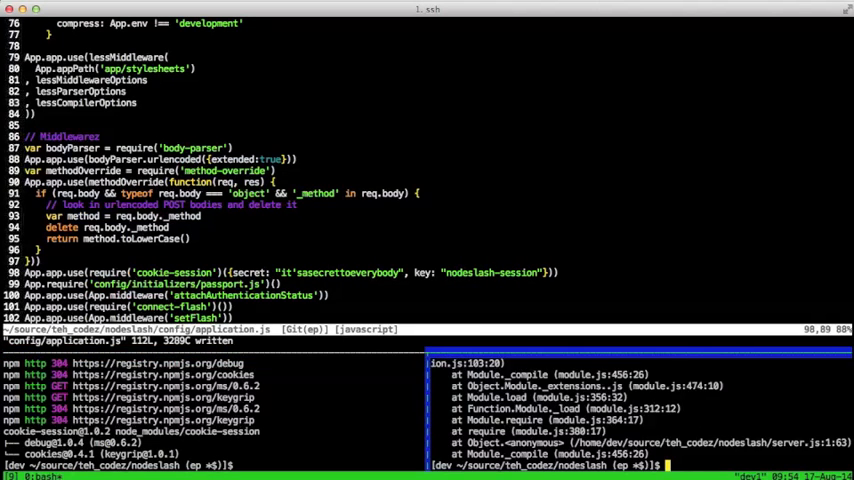
pyautogui.write('node server.js')
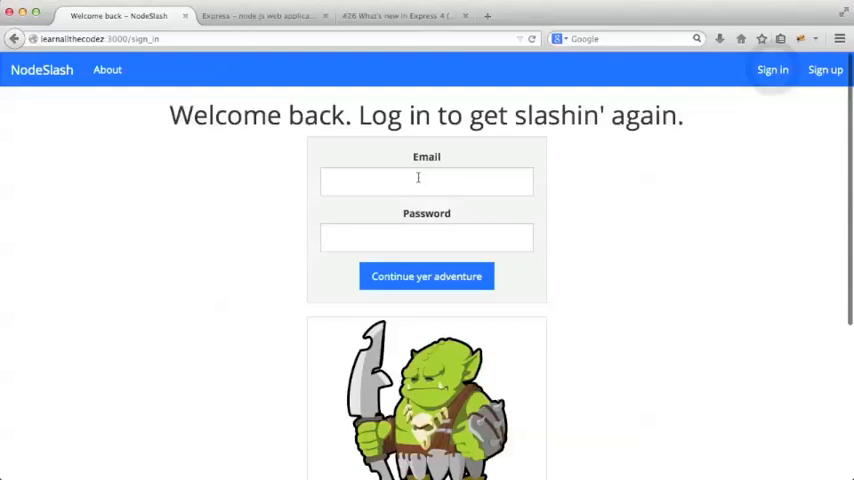
# Log in to NodeSlash, reach the character dashboard, then sign out via the account menu.
pyautogui.click(426, 276)
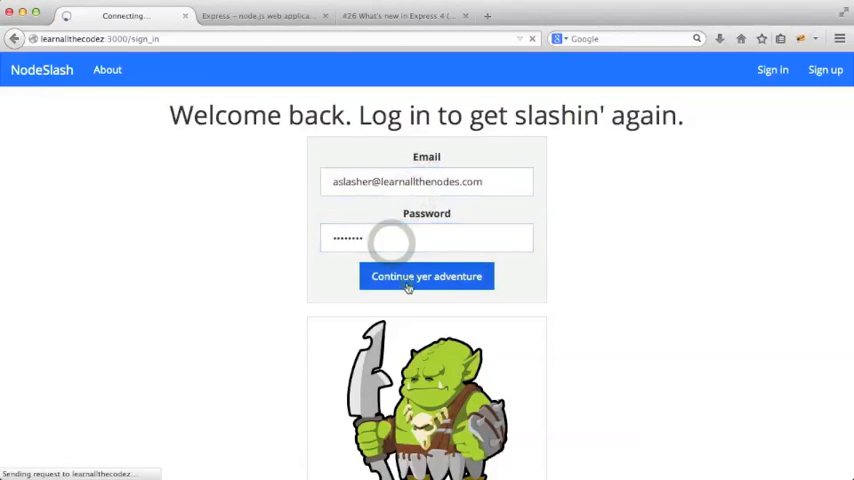
pyautogui.click(426, 276)
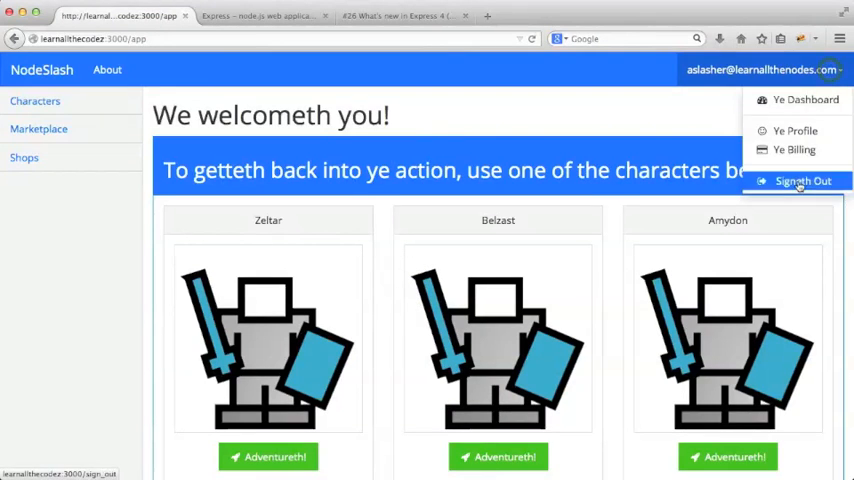
pyautogui.click(802, 180)
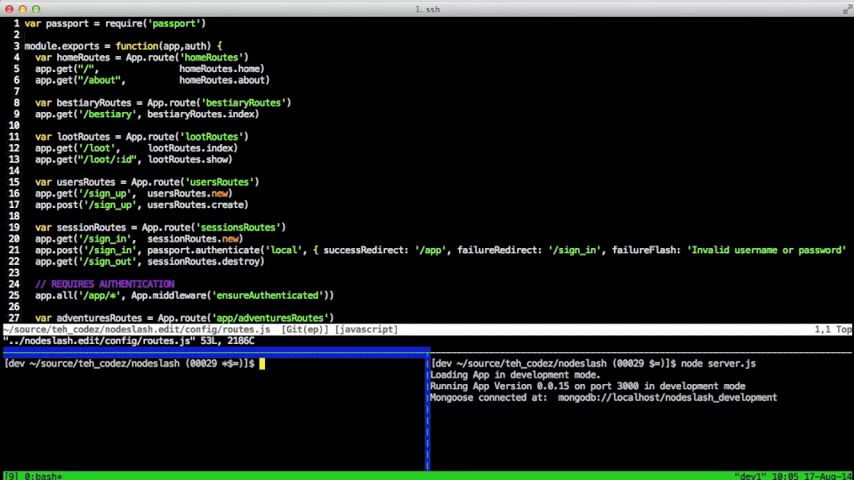
# Create the config/routes directory with mkdir -p.
pyautogui.write('mkdir -p config/routes')
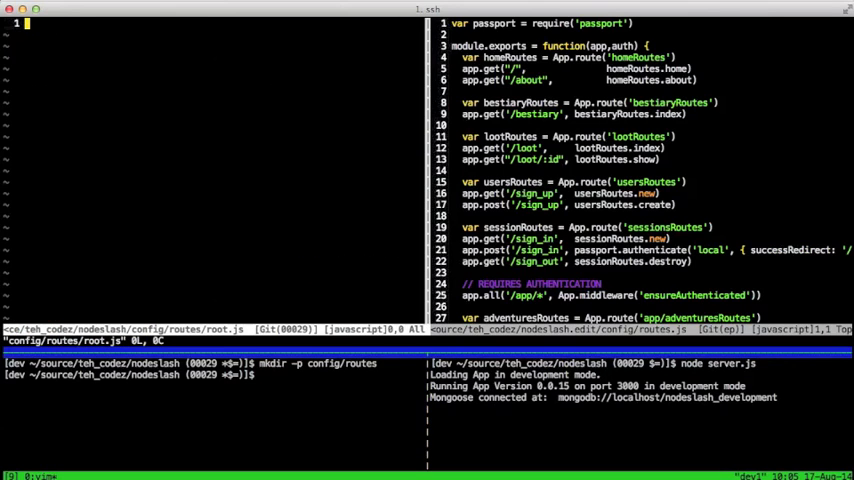
# Write the express require and the rootRoutes(app, authorization) function in root.js.
pyautogui.write("var express = require('express')")
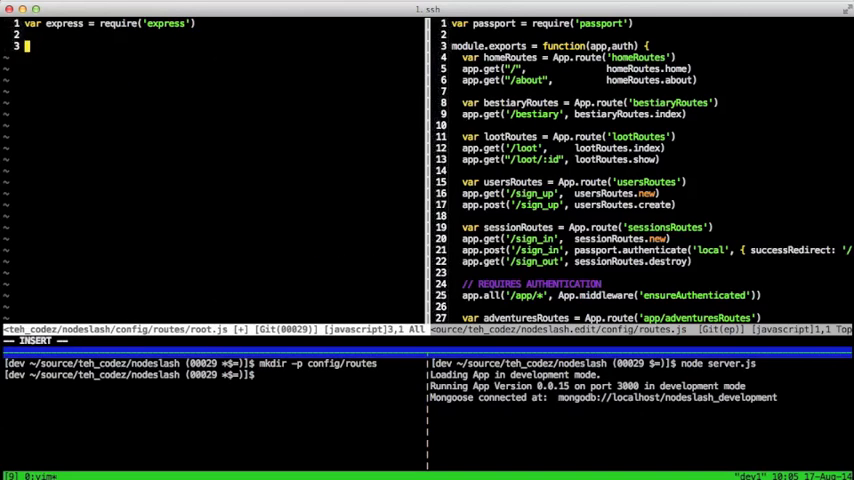
pyautogui.write('function rootRoutes(app,authorization) {')
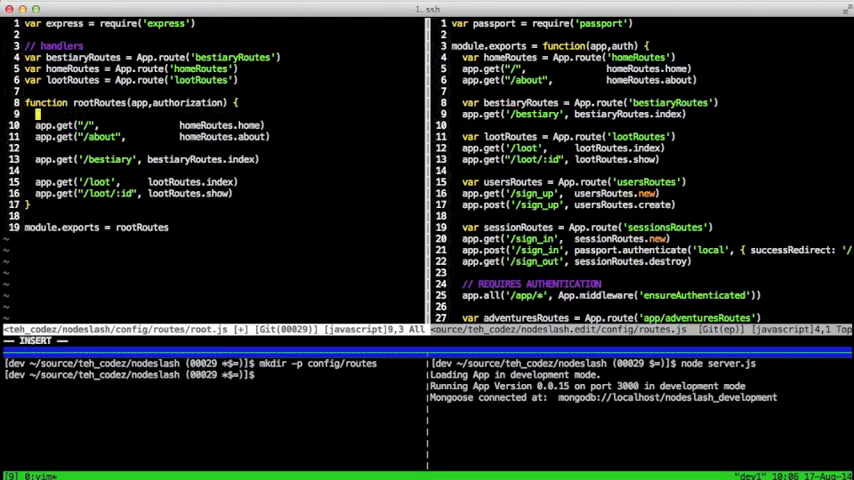
# Build rootRouter from express.Router() and mount it with app.use('/', rootRouter).
pyautogui.write('var rootRouter = express.Router(')
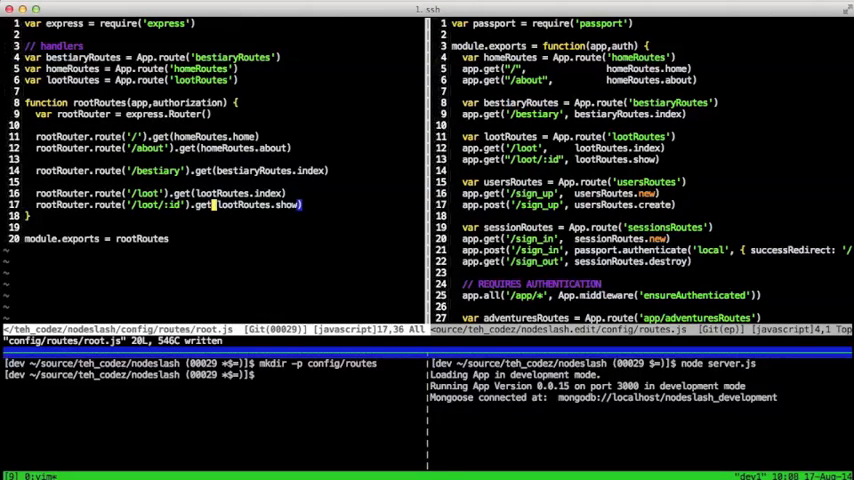
pyautogui.write('app.use')
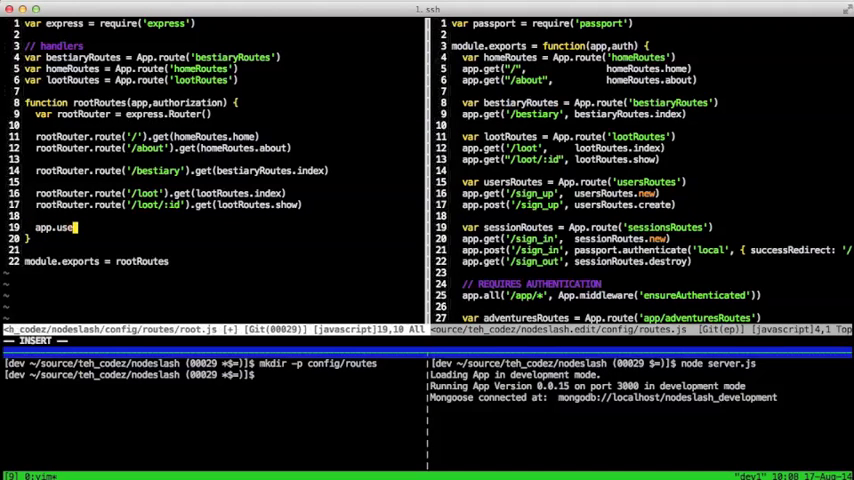
pyautogui.write("'/', rootRouter)")
pyautogui.click(214, 340)
pyautogui.write(':e')
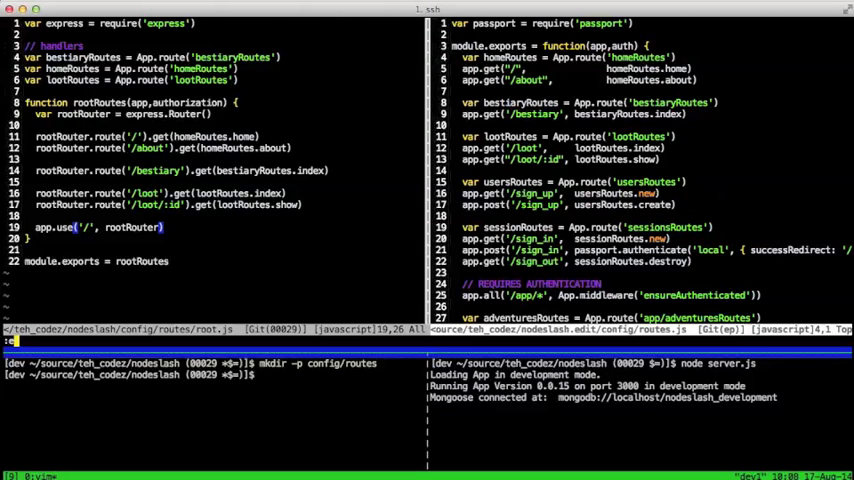
# Create config/routes/portal.js with the portal routes, save and quit vim.
pyautogui.write('config/routes/portal.js')
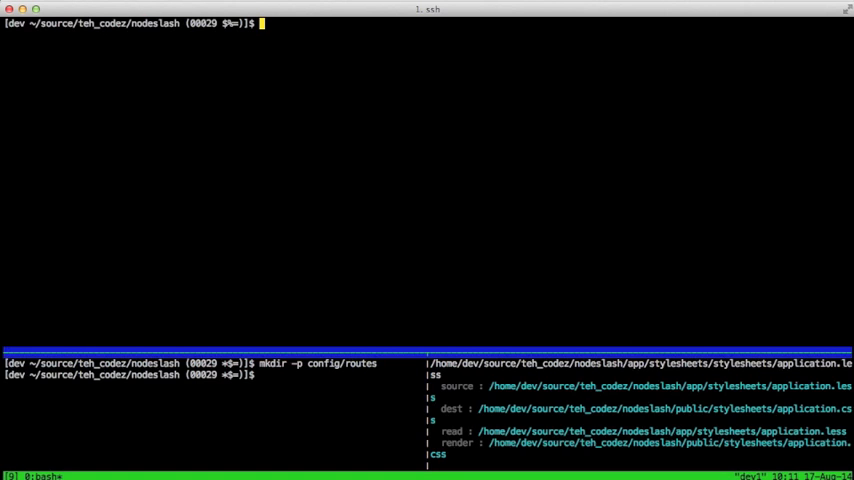
# Delete the old config/routes.js and begin opening config/routes/index.js in vim.
pyautogui.write('rm config/routes.js')
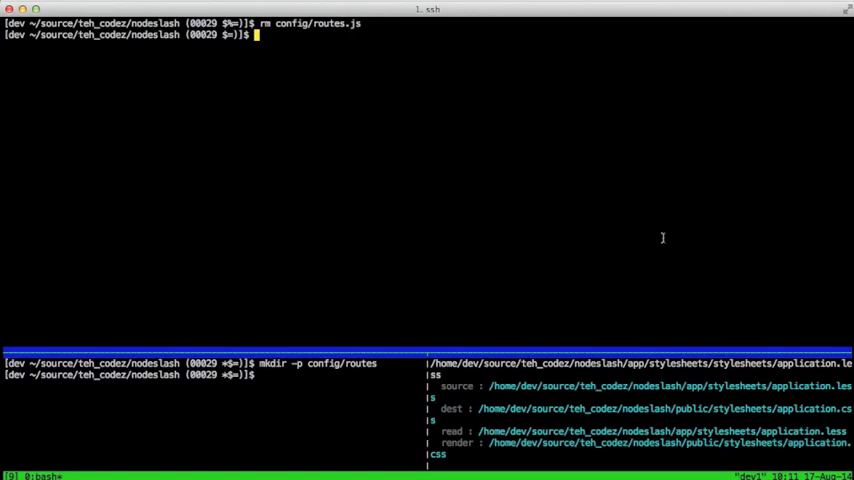
pyautogui.write('vim config/routes/inde')
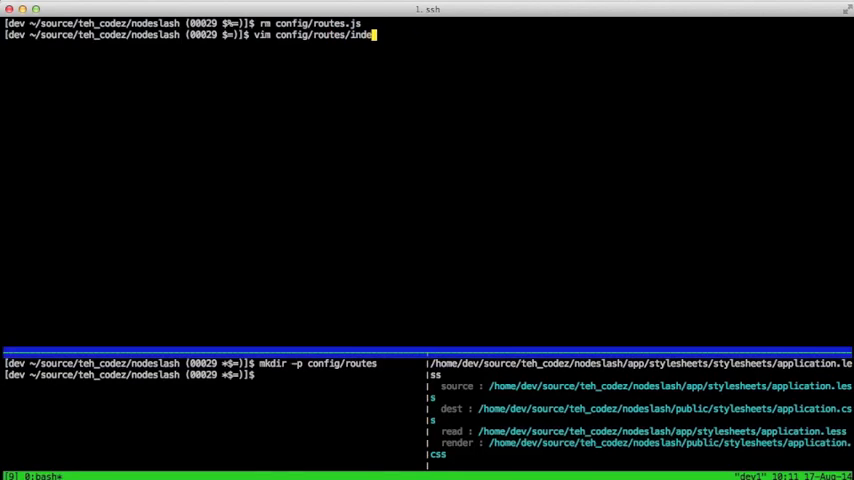
# Write connectAllRoutes loading root, auth and portal route modules in config/routes/index.js and save.
pyautogui.write('x.js')
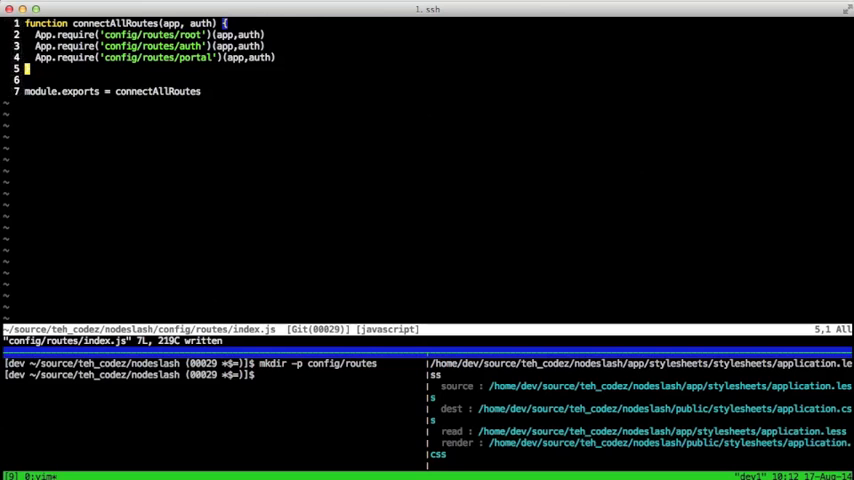
pyautogui.write(':vsp config/')
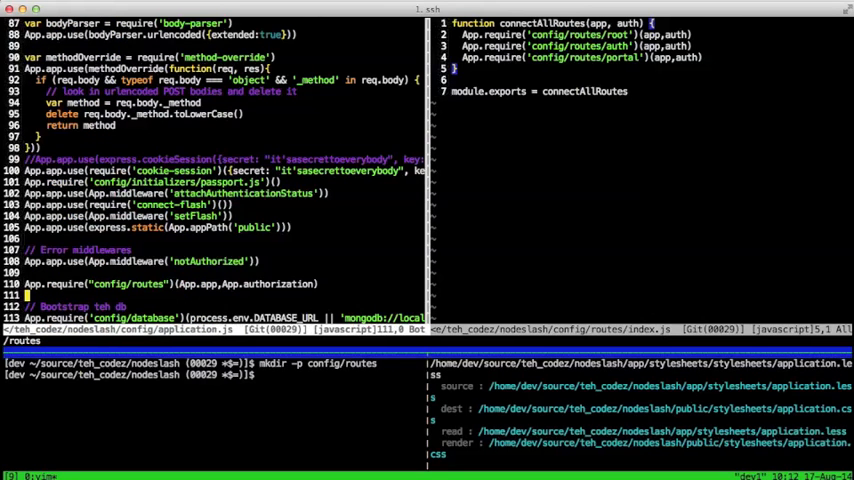
# Select the old App.require('config/routes') line in config/application.js for editing.
pyautogui.press('V')
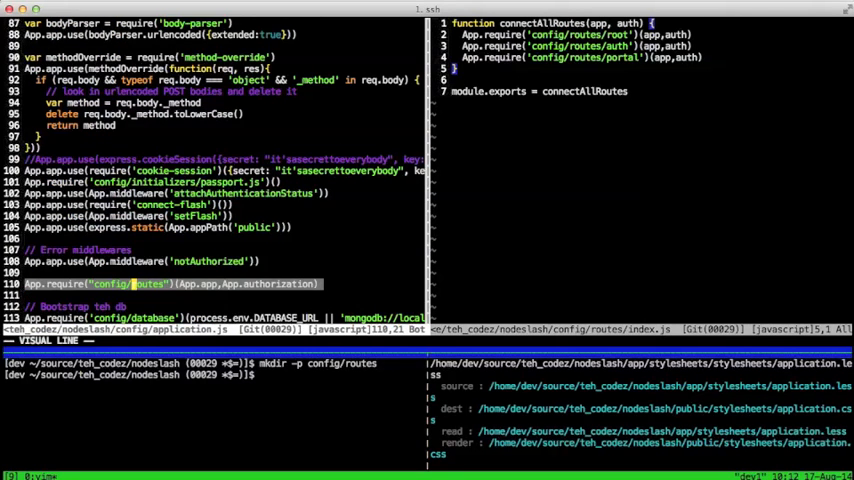